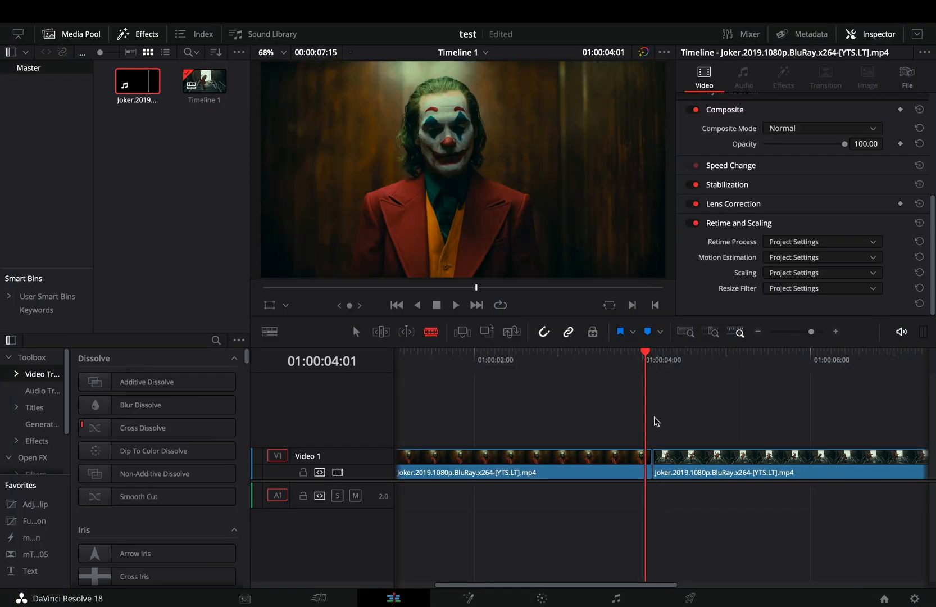
Step: Cut a few frames after the join into a short separate piece of the Joker clip
key(Right)
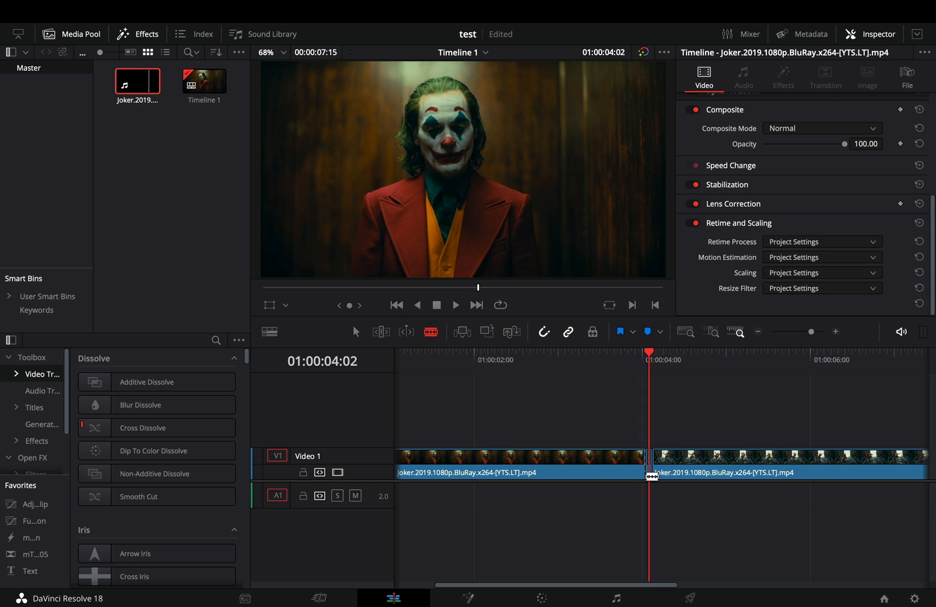
drag(647, 351, 656, 352)
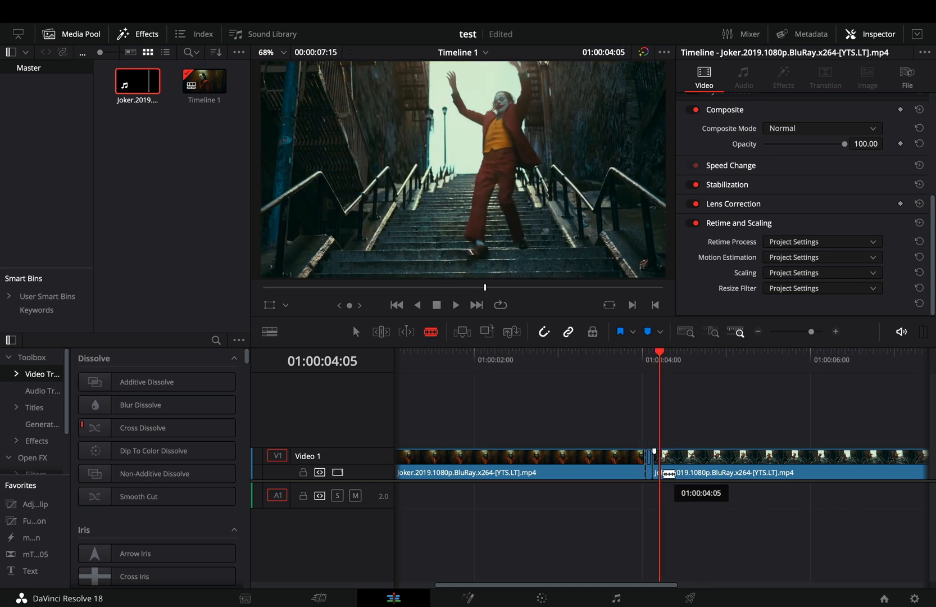
click(650, 460)
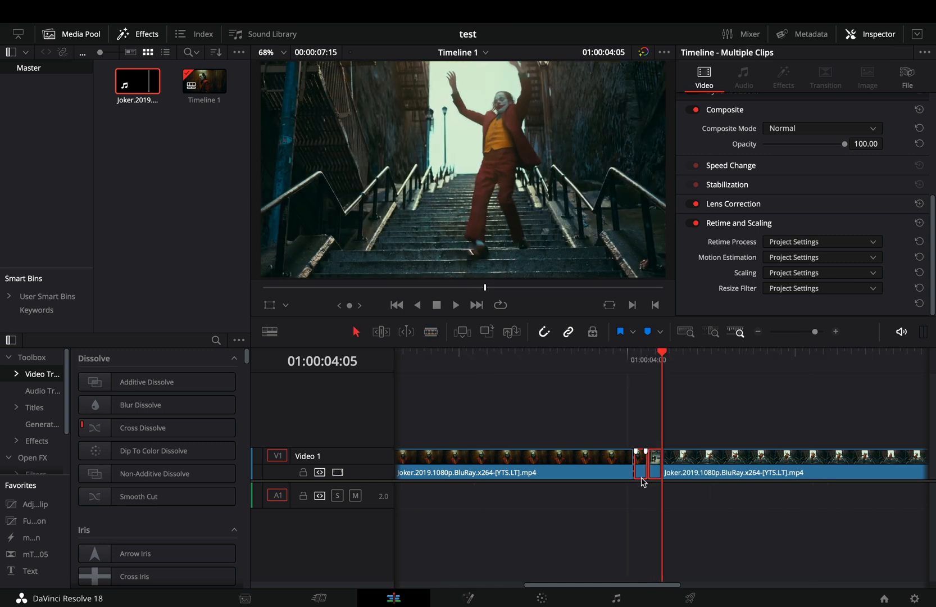
Step: Combine the short join pieces into a compound clip and render it in place
right_click(645, 472)
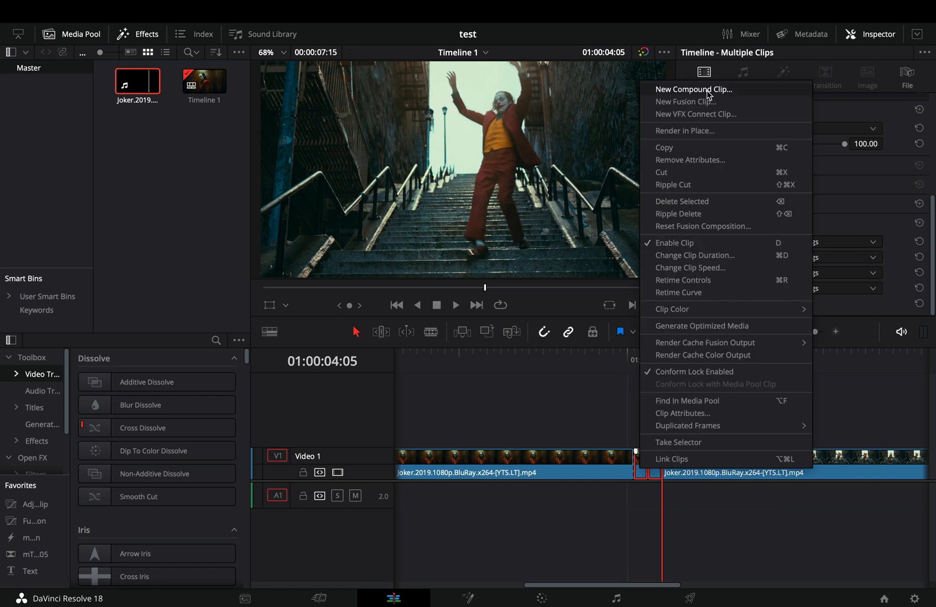
click(693, 89)
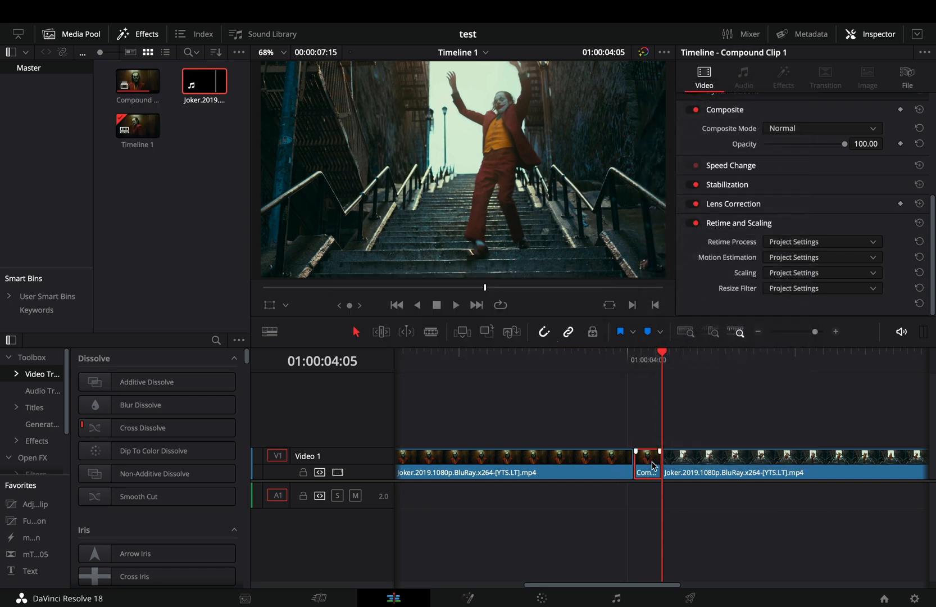
right_click(646, 464)
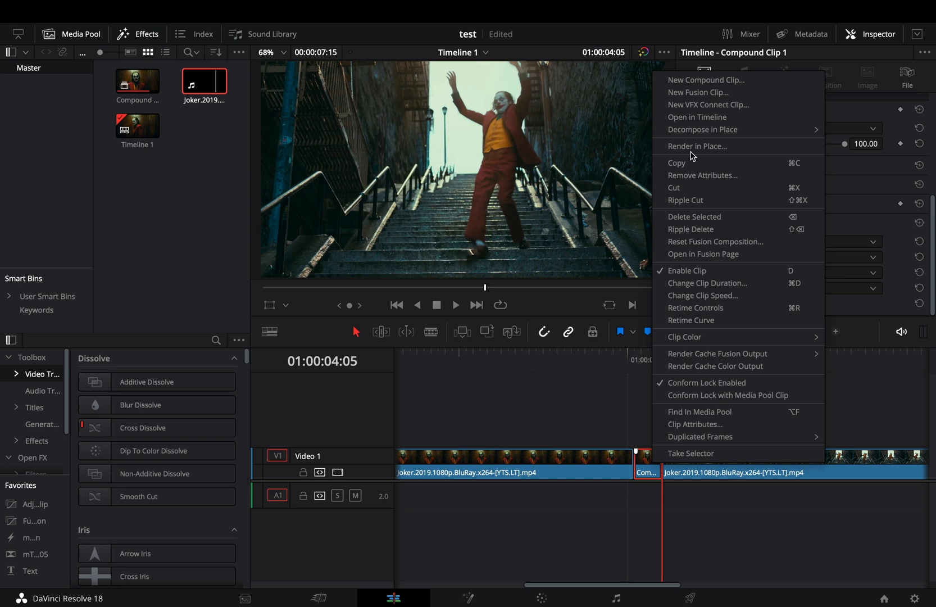
click(696, 146)
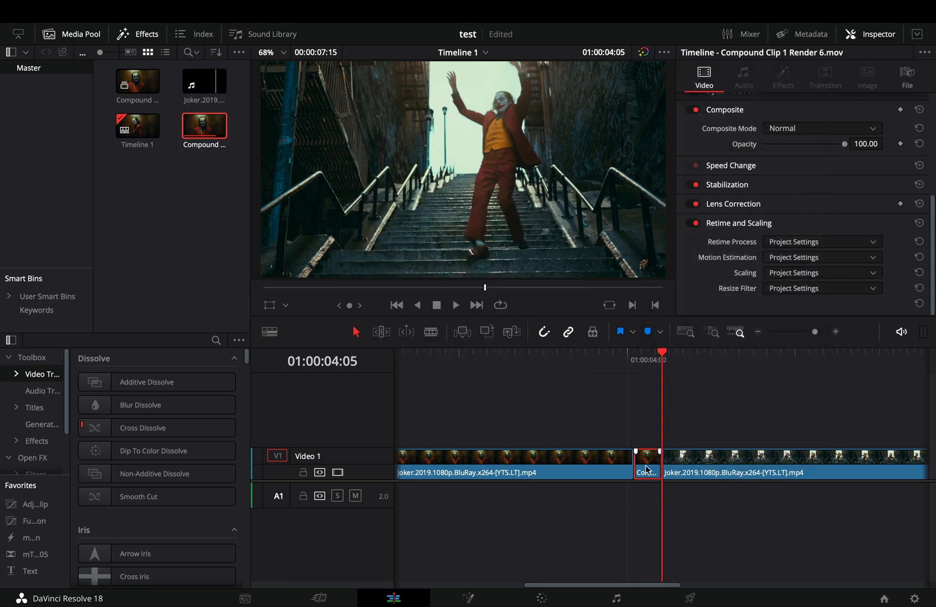
Step: Change the rendered clip's speed to 5% with Ripple Timeline on
right_click(646, 471)
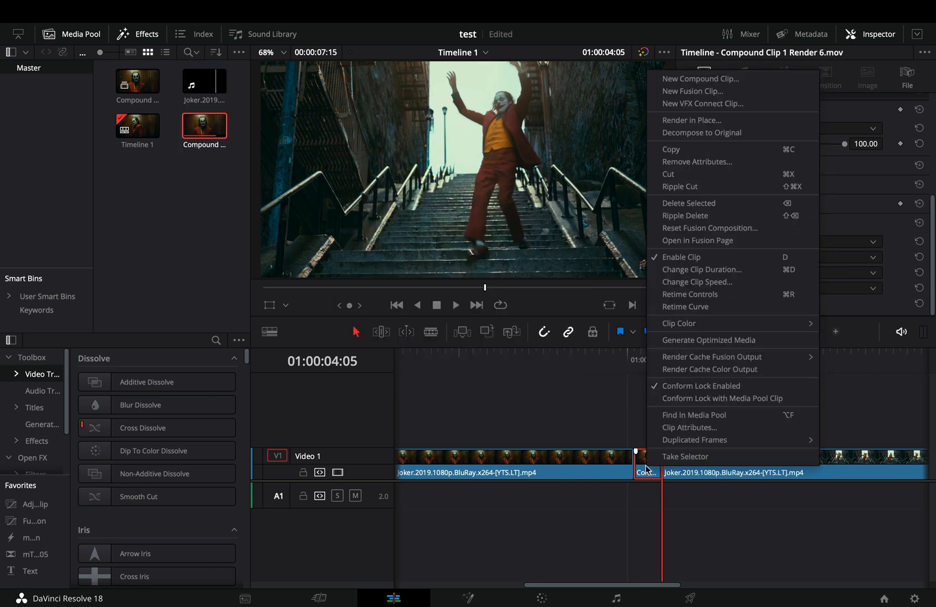
click(697, 281)
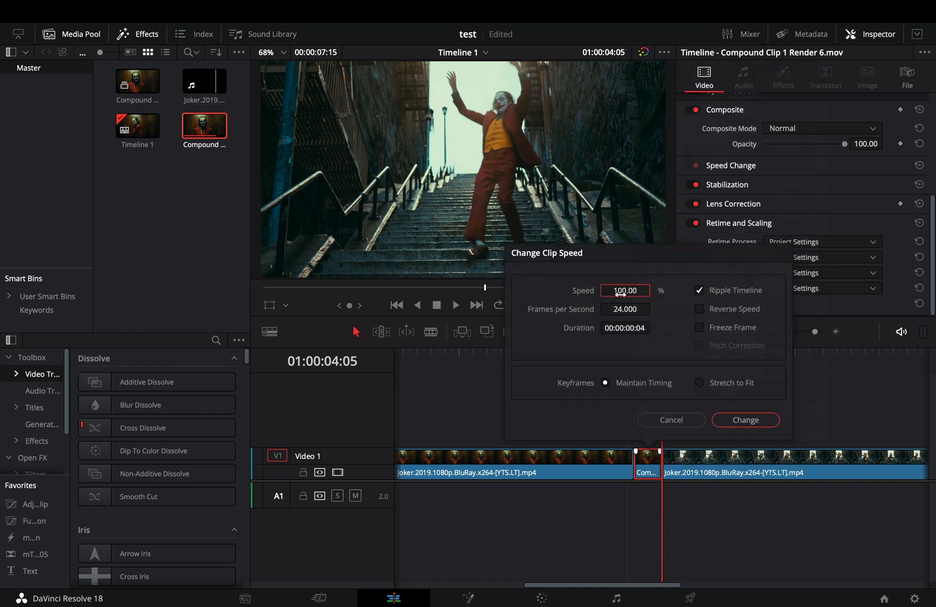
text(5)
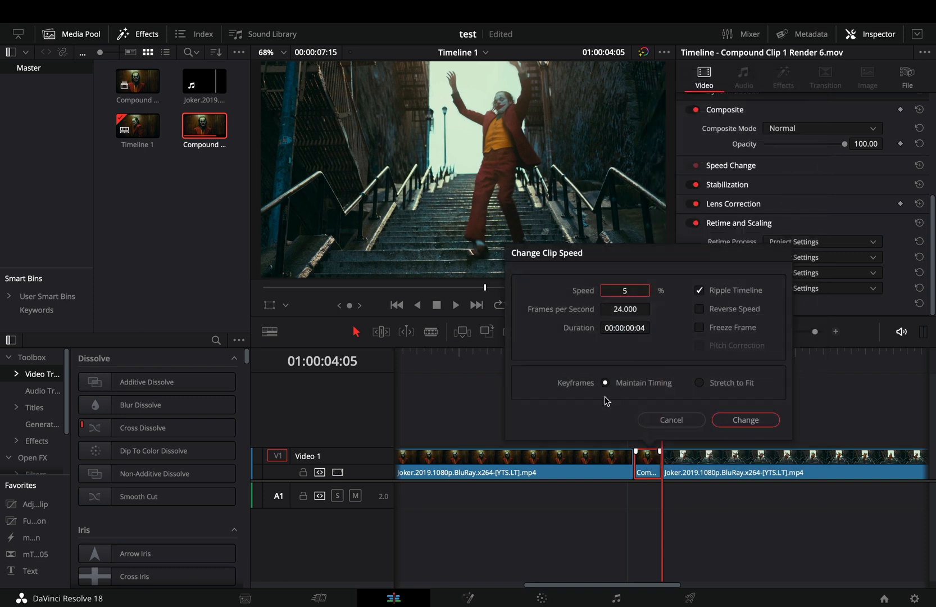
mouse_move(691, 413)
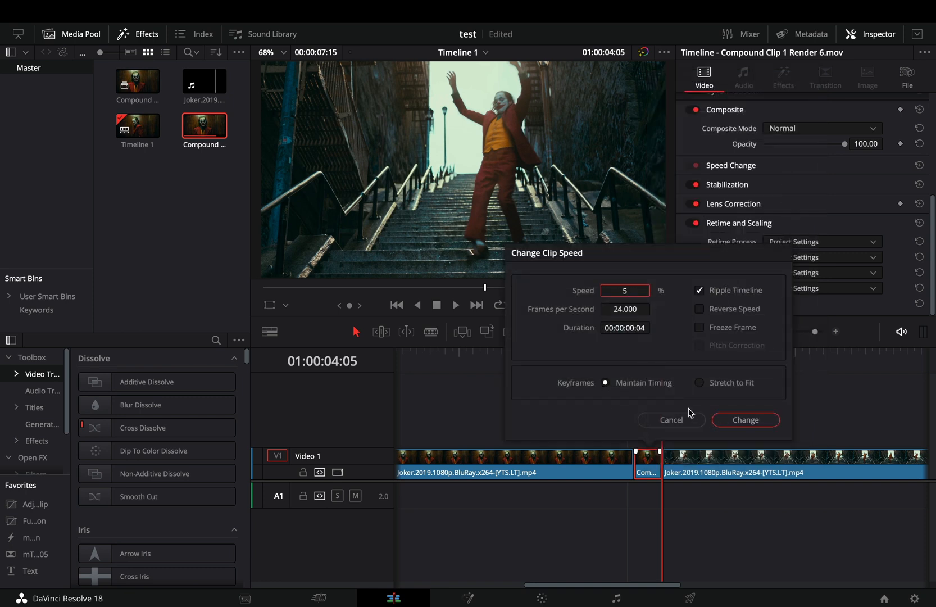
click(744, 419)
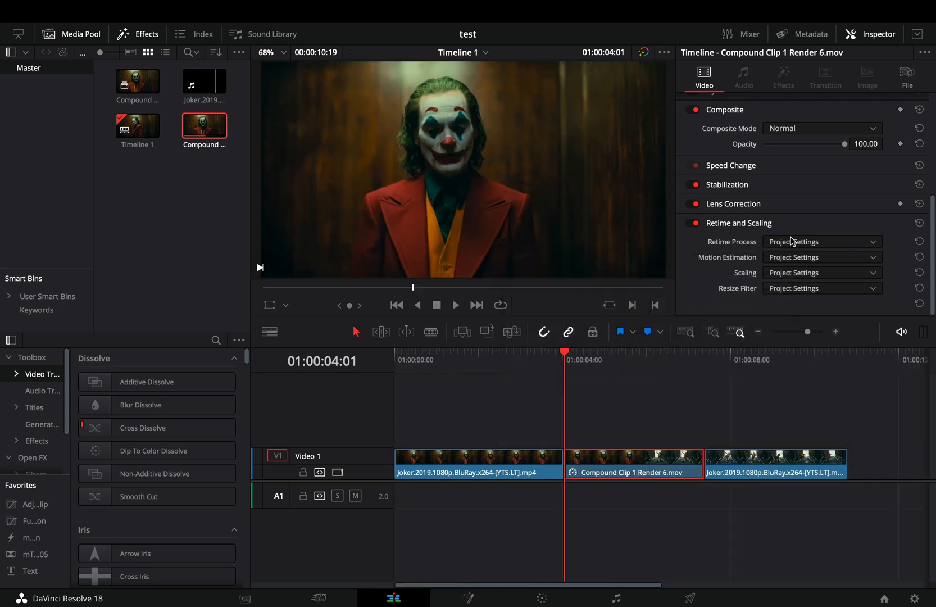
Step: Retime the slowed clip with Optical Flow and Speed Warp motion estimation, previewing the morph
click(820, 257)
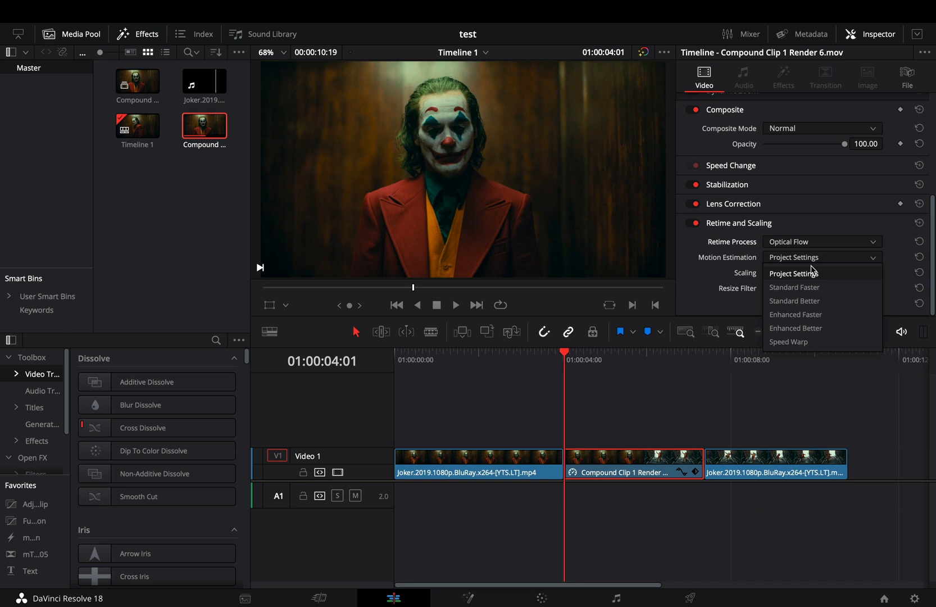
click(789, 340)
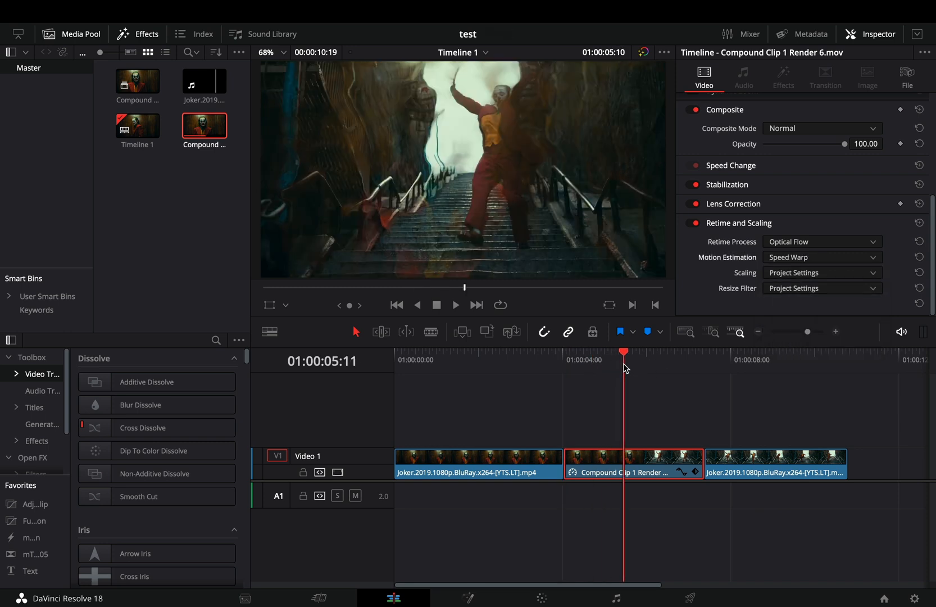
click(593, 359)
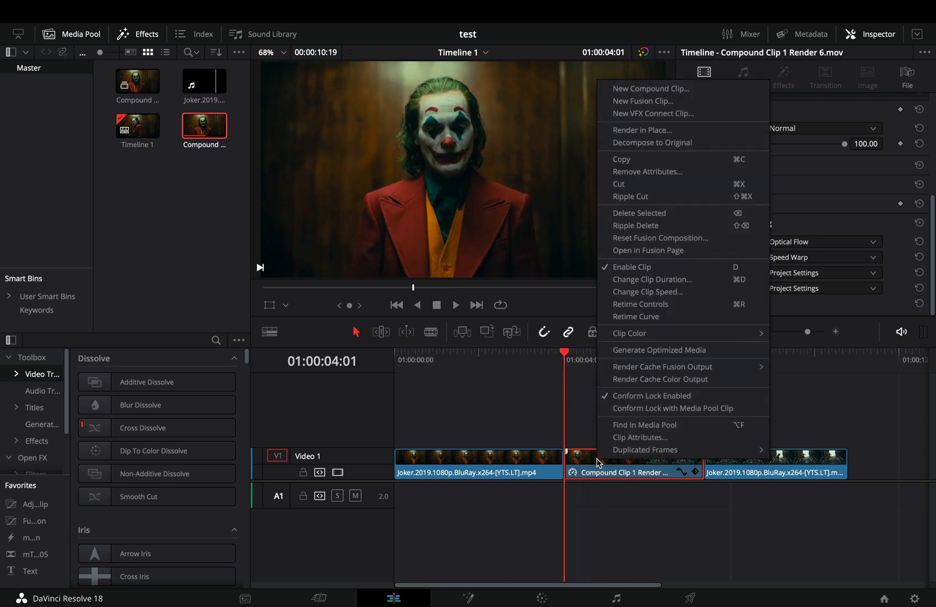
Step: Render the speed-warped slow clip in place as Compound Clip 1 Render 6.mov
click(641, 129)
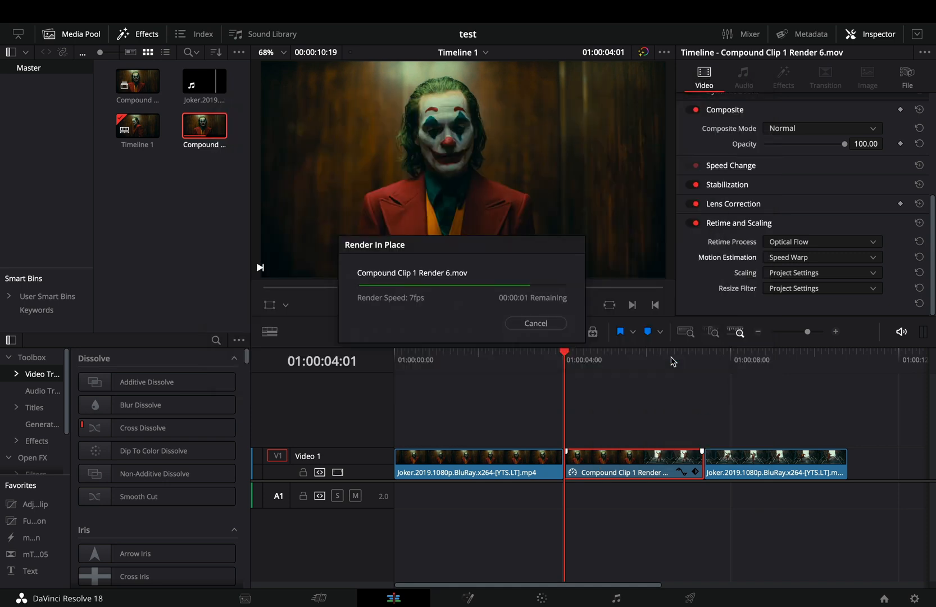